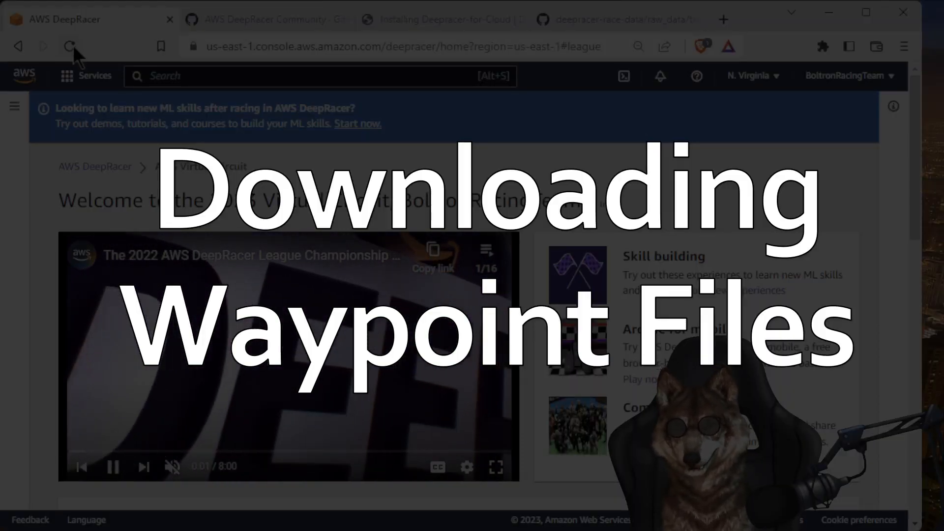
- Scroll to Open races and select the March 2023 Qualifier track name, Hot Rod Super Speedway
{"action": "left_click", "coordinate": [69, 46]}
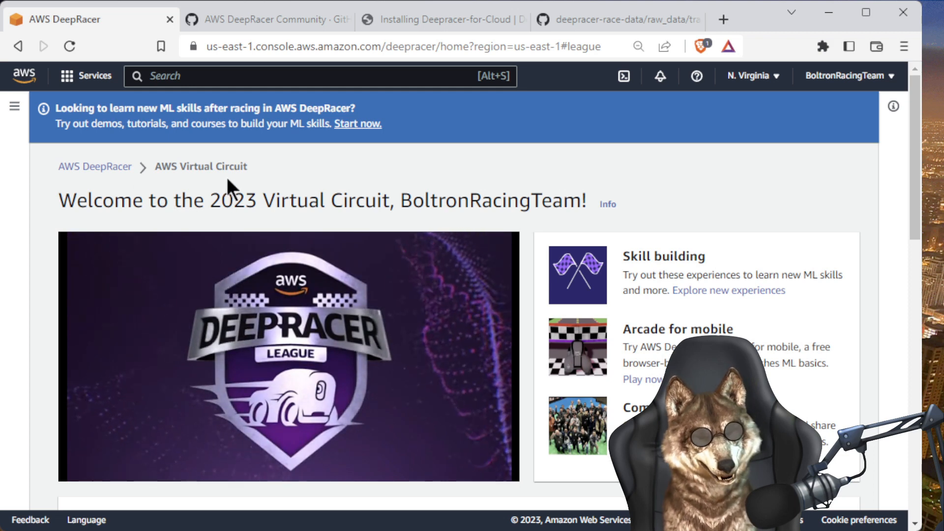
{"action": "left_click", "coordinate": [288, 356]}
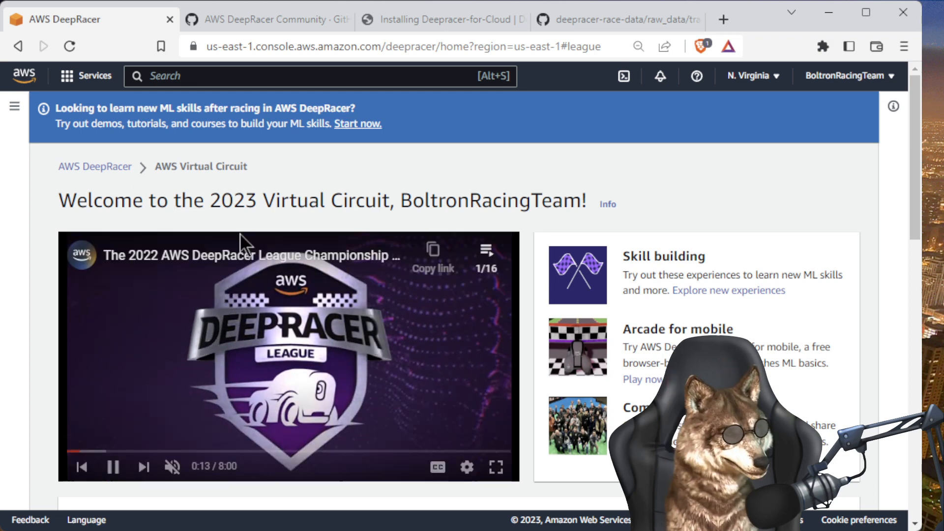
{"action": "scroll", "scroll_direction": "down", "scroll_amount": 3}
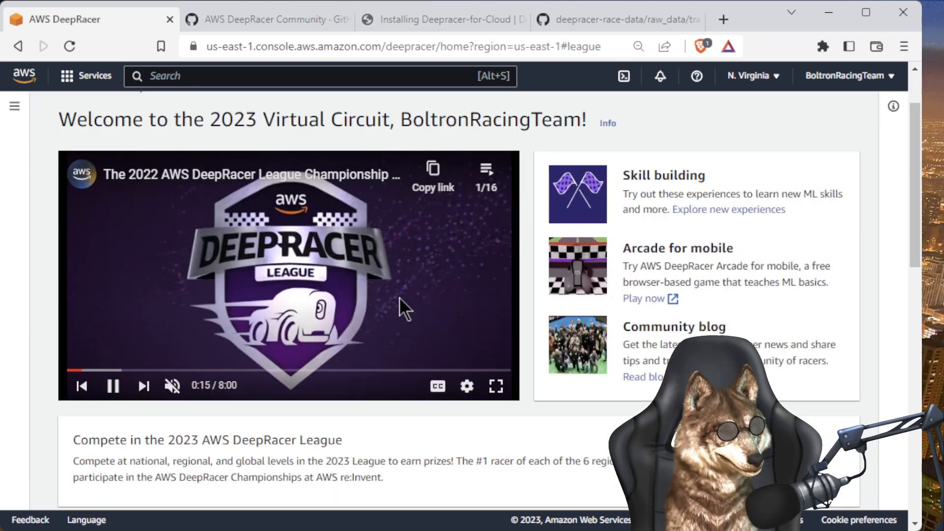
{"action": "scroll", "scroll_direction": "down", "scroll_amount": 3}
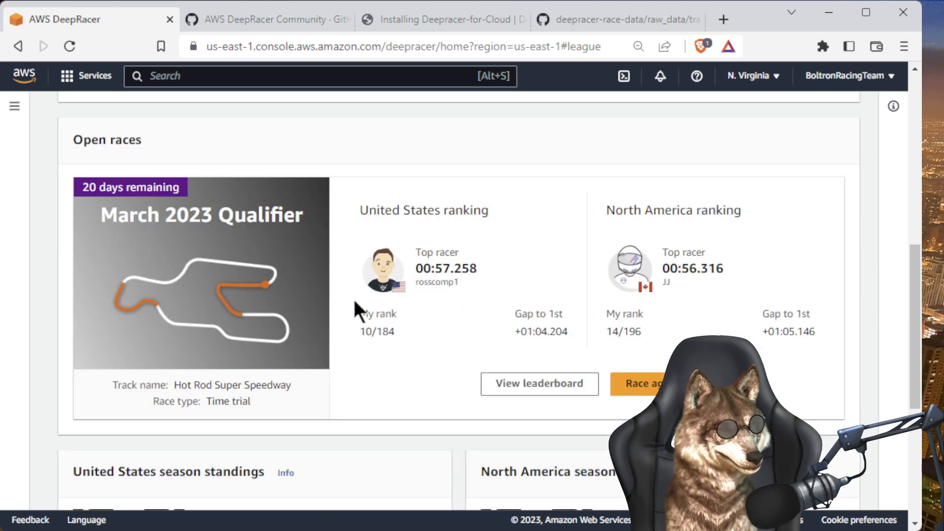
{"action": "mouse_move", "coordinate": [153, 247]}
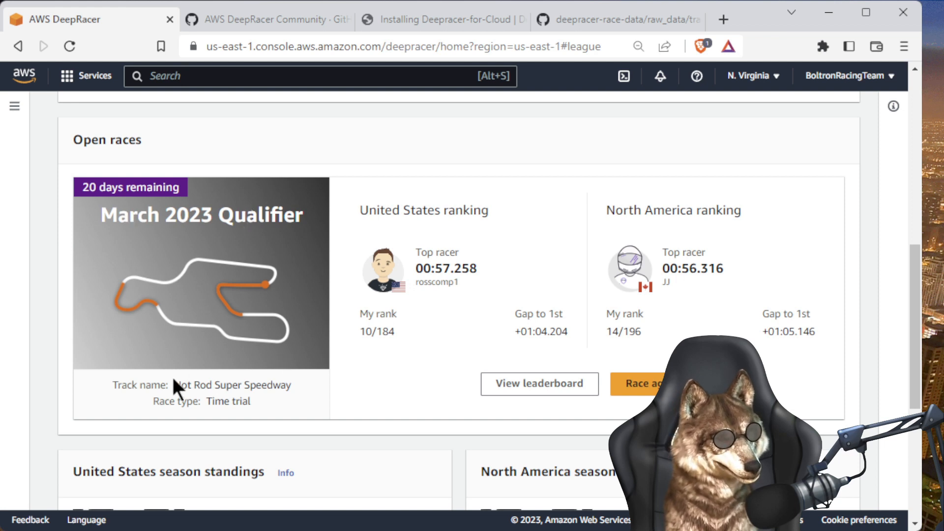
{"action": "double_click", "coordinate": [183, 385]}
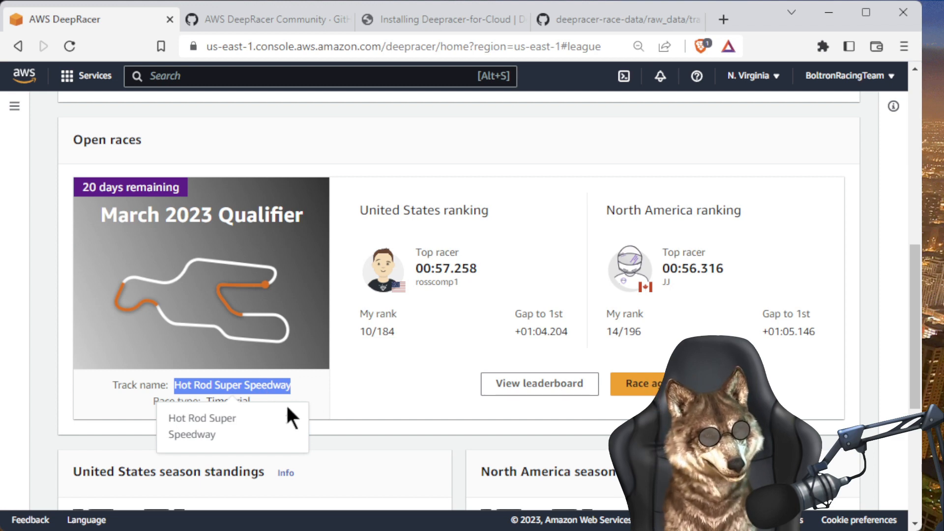
{"action": "left_click", "coordinate": [265, 19]}
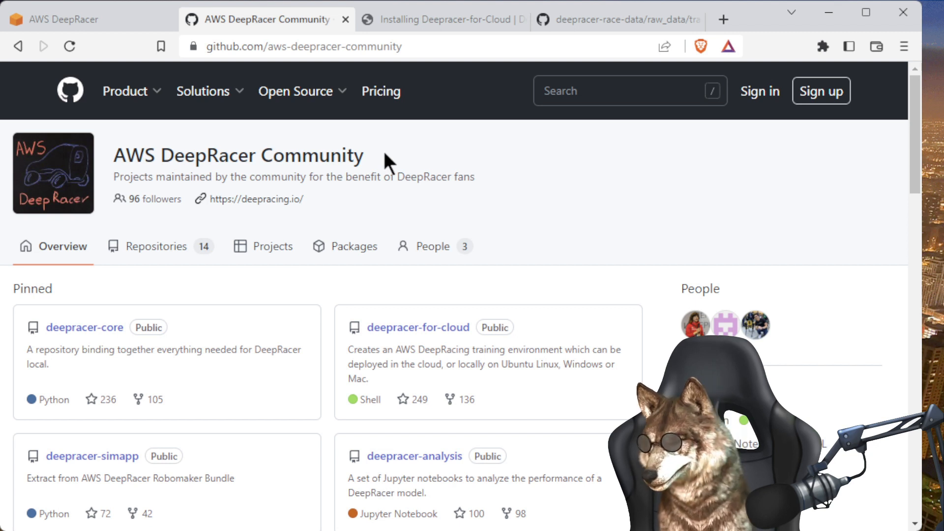
{"action": "mouse_move", "coordinate": [388, 169]}
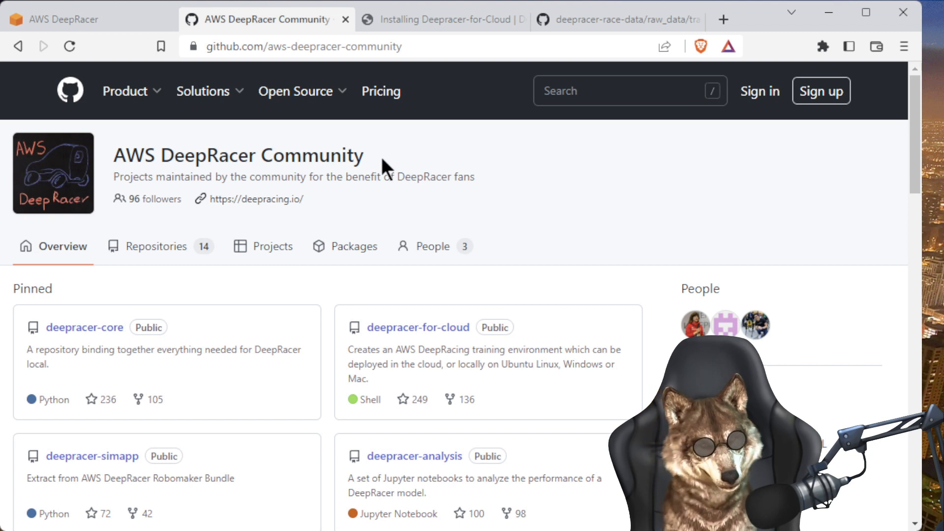
{"action": "mouse_move", "coordinate": [425, 314]}
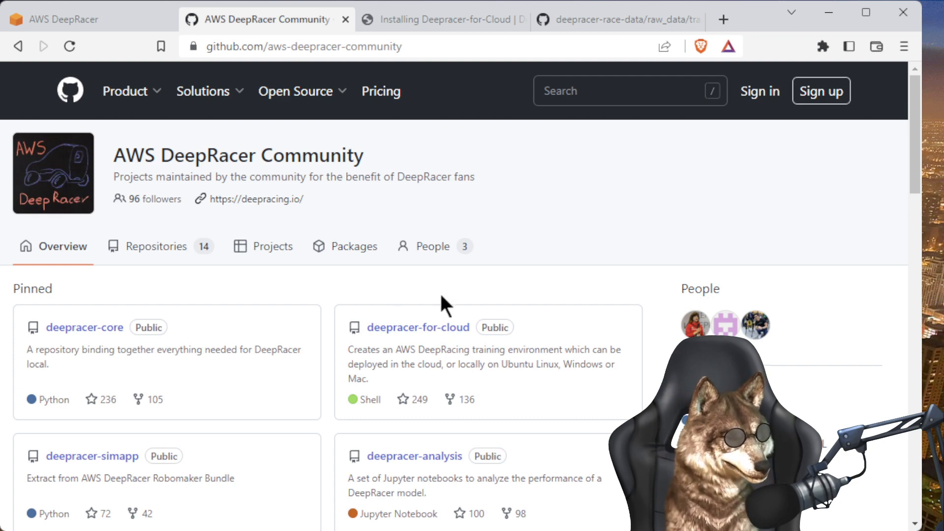
{"action": "mouse_move", "coordinate": [410, 348]}
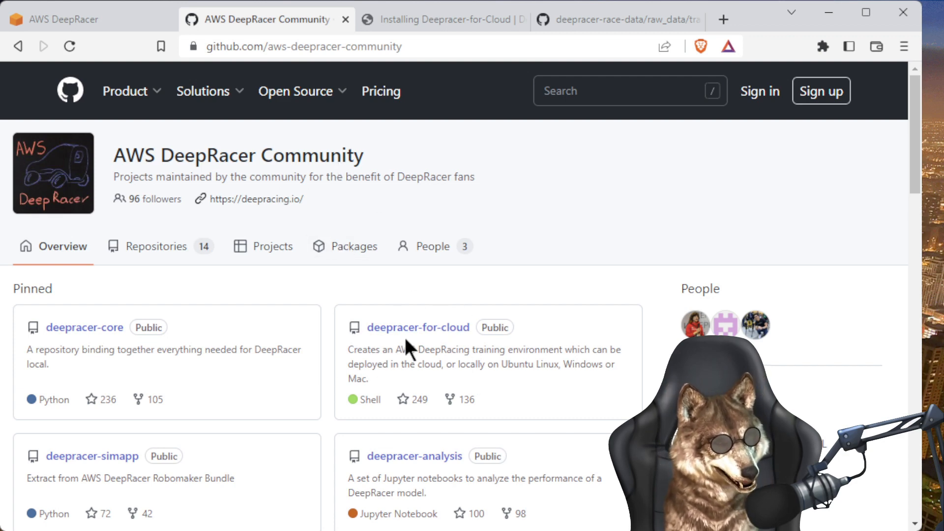
- Scroll the AWS DeepRacer Community page down to its Repositories list
{"action": "scroll", "scroll_direction": "down", "scroll_amount": 3}
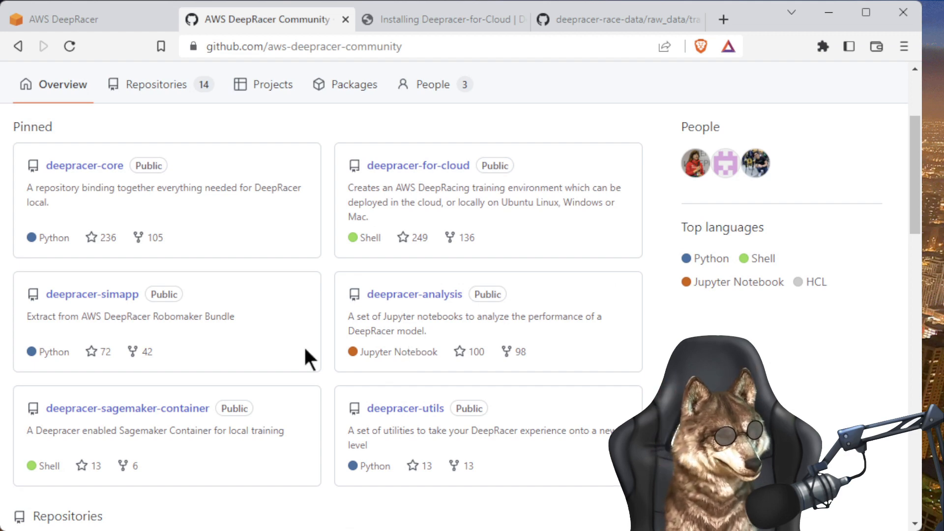
{"action": "scroll", "scroll_direction": "down", "scroll_amount": 3}
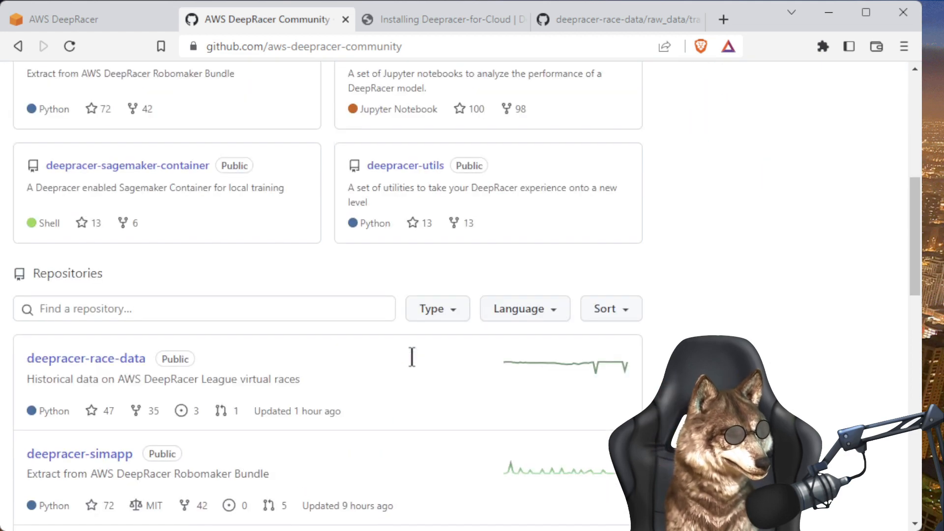
- Filter repositories by 'race data', open deepracer-race-data, and scroll to its Available Data table
{"action": "left_click", "coordinate": [204, 308]}
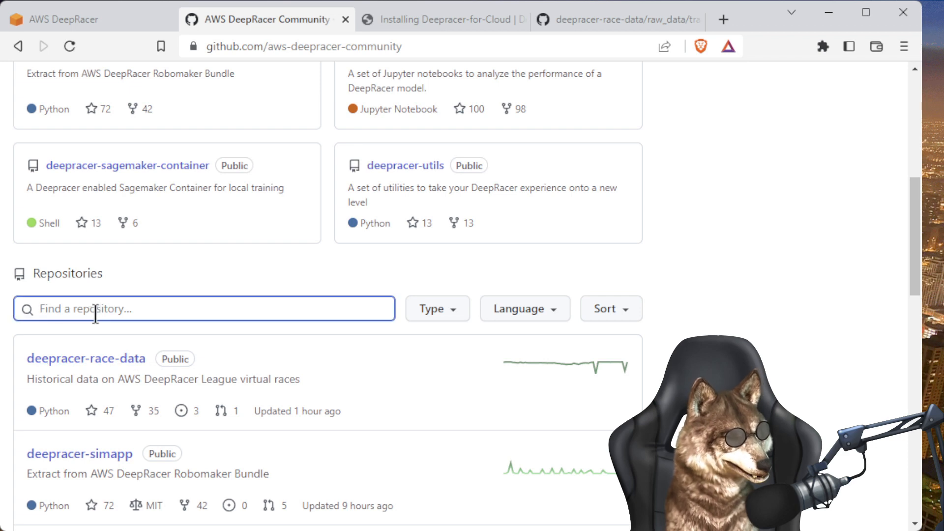
{"action": "type", "text": "race data"}
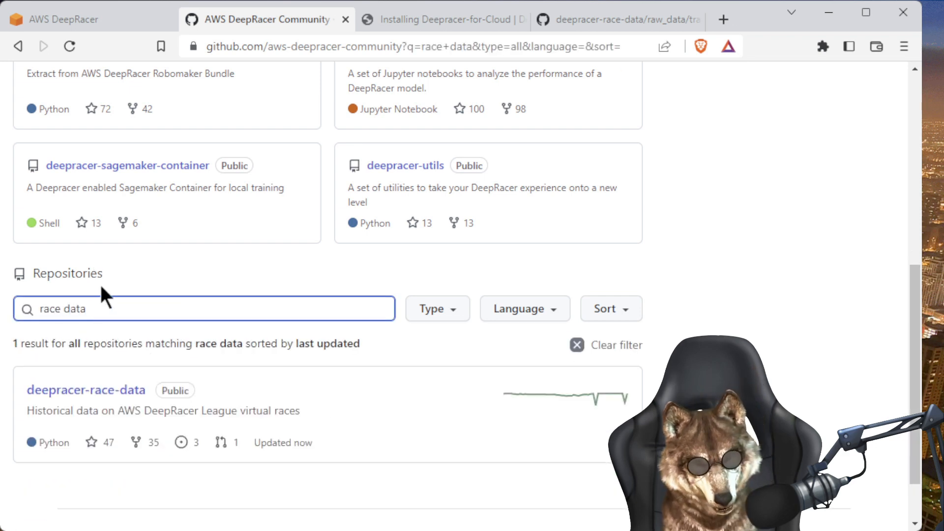
{"action": "mouse_move", "coordinate": [86, 390]}
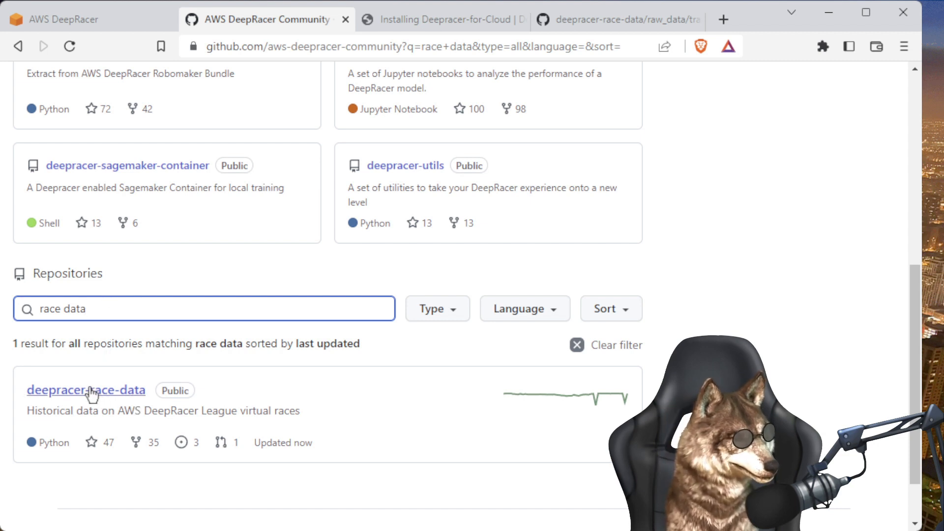
{"action": "left_click", "coordinate": [86, 390]}
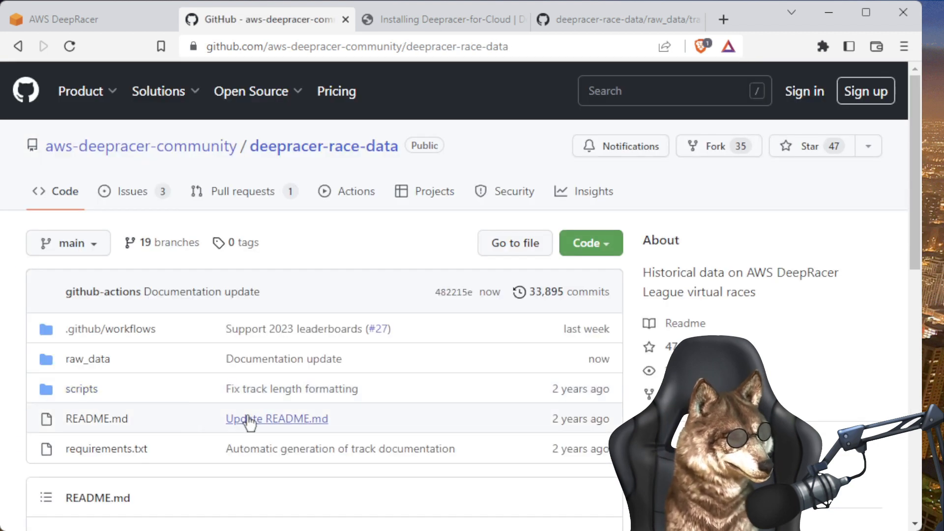
{"action": "scroll", "scroll_direction": "down", "scroll_amount": 3}
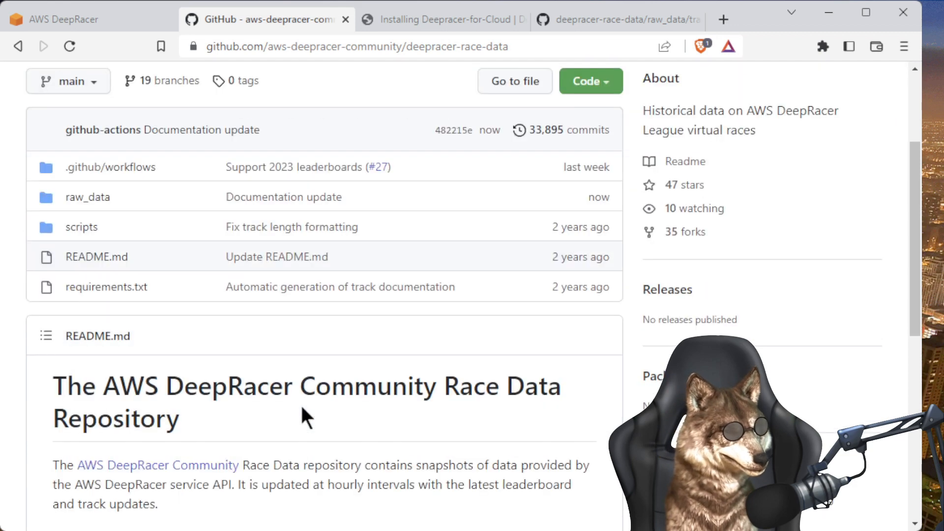
{"action": "scroll", "scroll_direction": "down", "scroll_amount": 3}
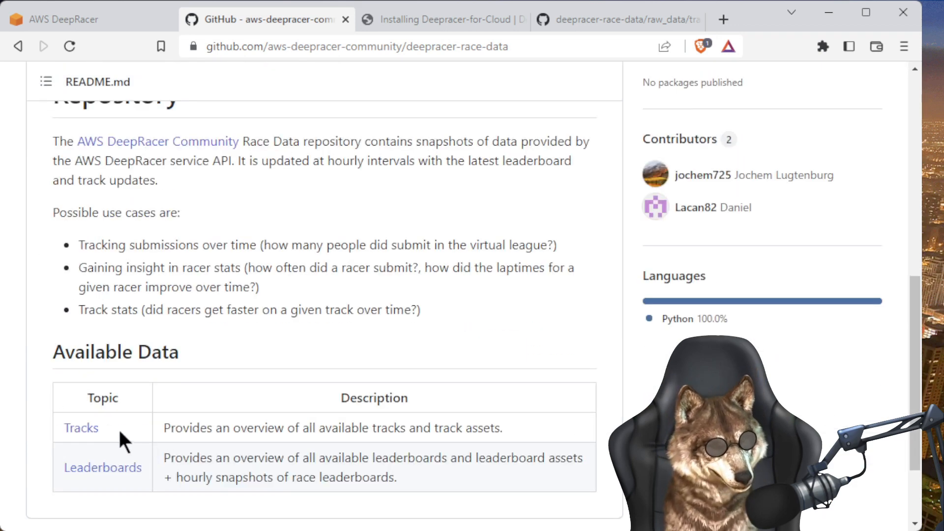
- Follow the Tracks link and scroll to the table of 61 available tracks
{"action": "left_click", "coordinate": [81, 428]}
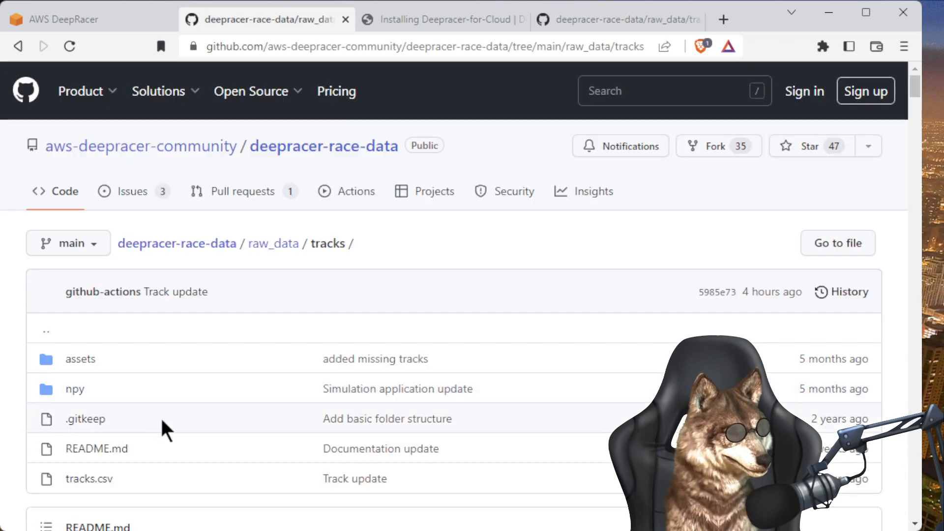
{"action": "scroll", "scroll_direction": "down", "scroll_amount": 3}
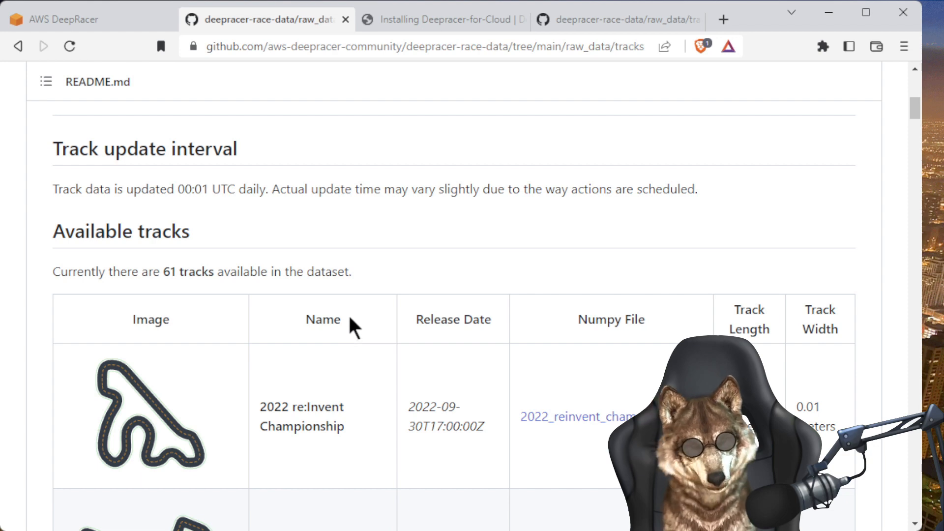
{"action": "scroll", "scroll_direction": "down", "scroll_amount": 3}
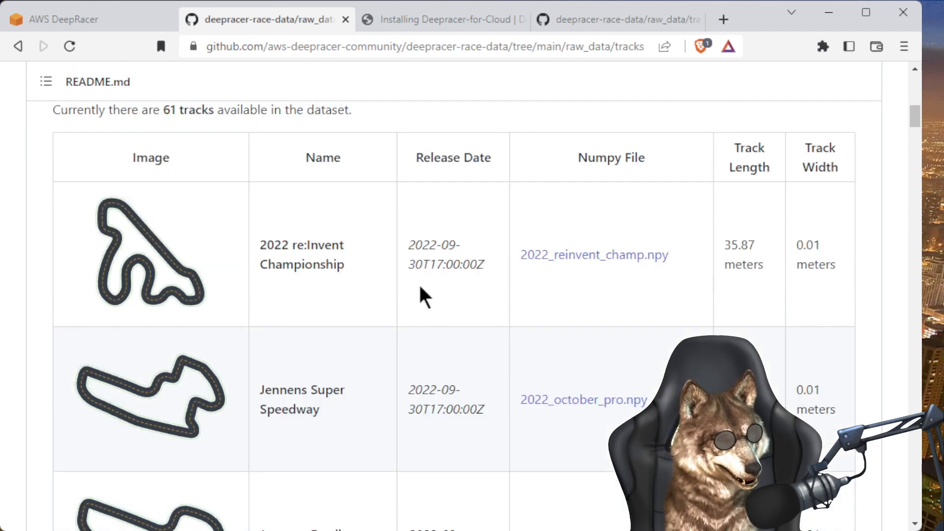
{"action": "scroll", "scroll_direction": "down", "scroll_amount": 3}
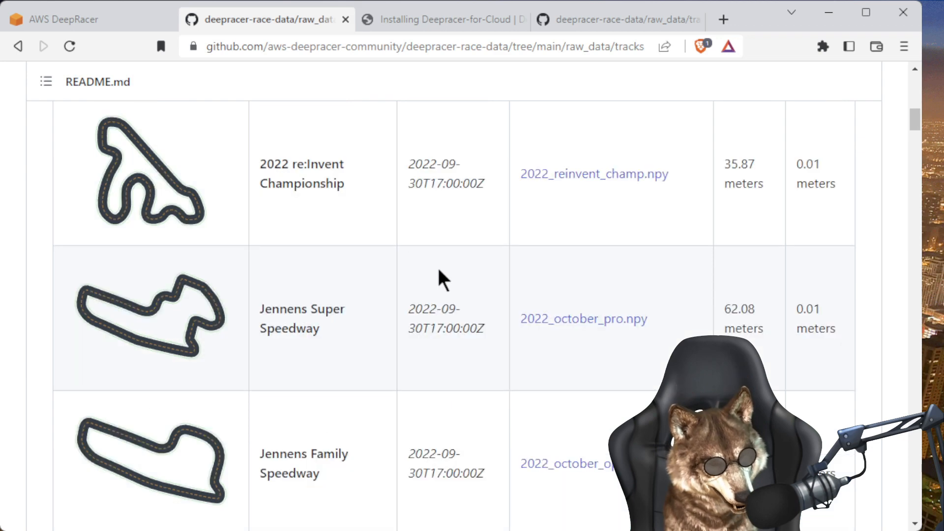
- Find 'Hot Rod Super Speedway' in the tracks table, verify the name, and open arctic_pro.npy
{"action": "key", "text": "ctrl+f"}
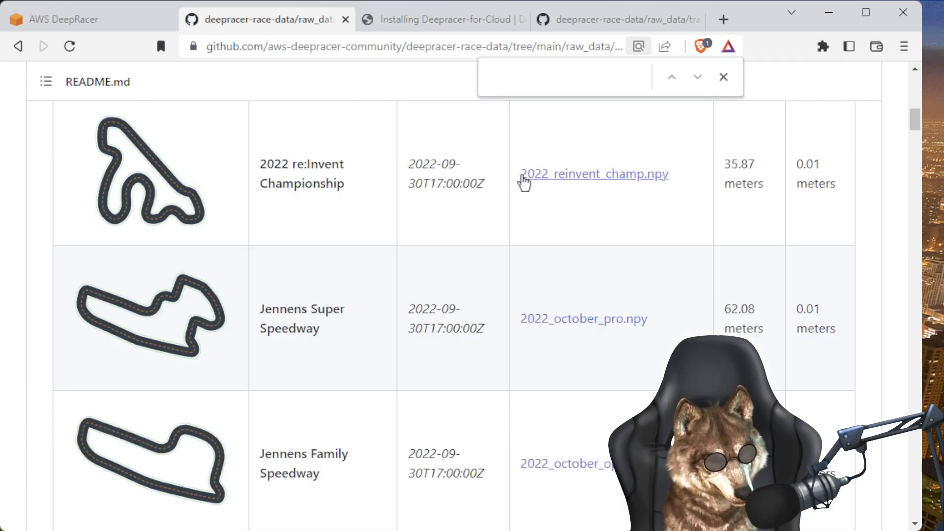
{"action": "type", "text": "Hot Rod Super Speedway"}
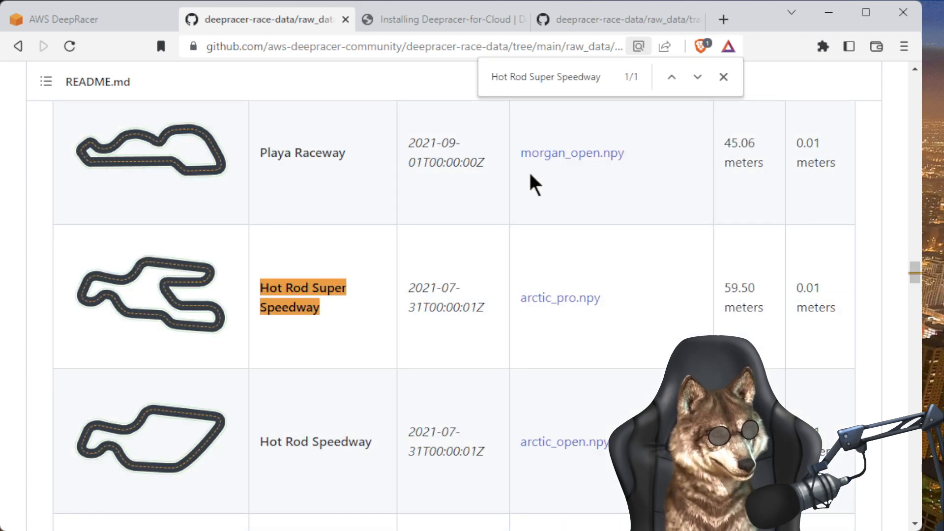
{"action": "mouse_move", "coordinate": [190, 298]}
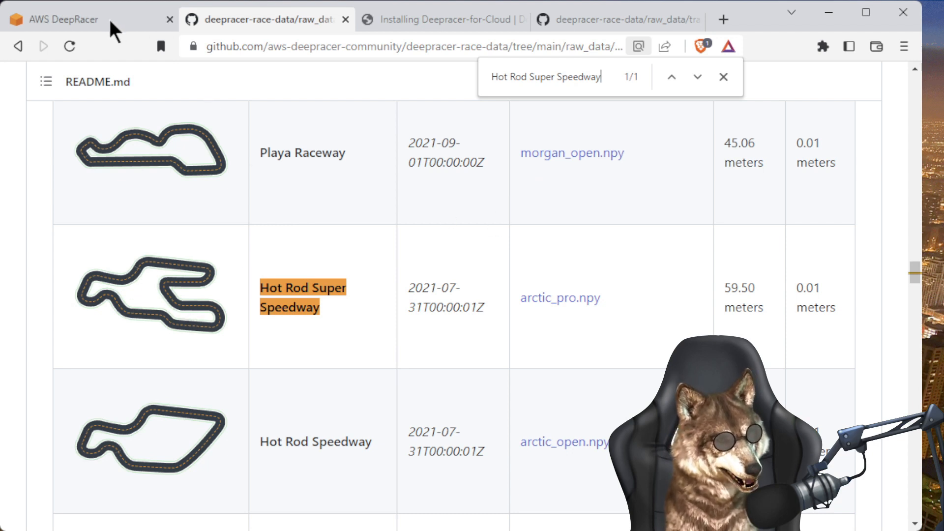
{"action": "left_click", "coordinate": [60, 19]}
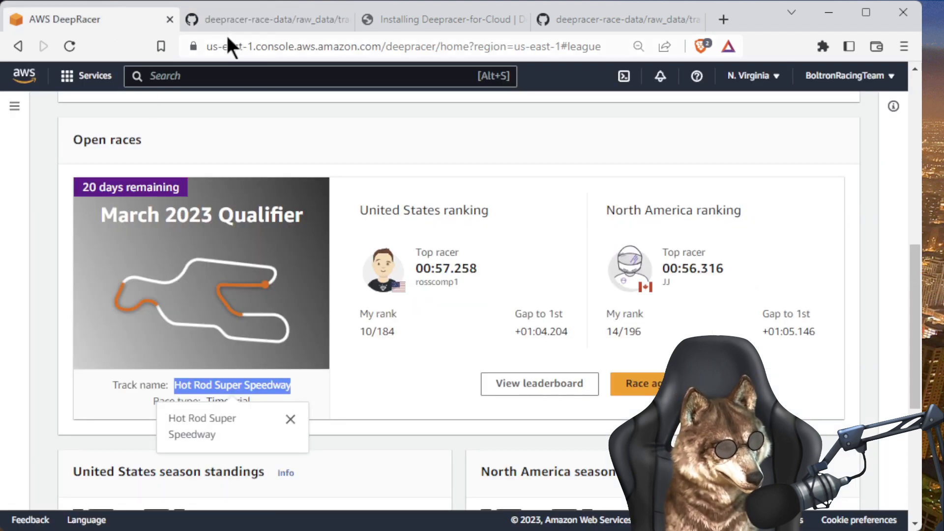
{"action": "left_click", "coordinate": [268, 18]}
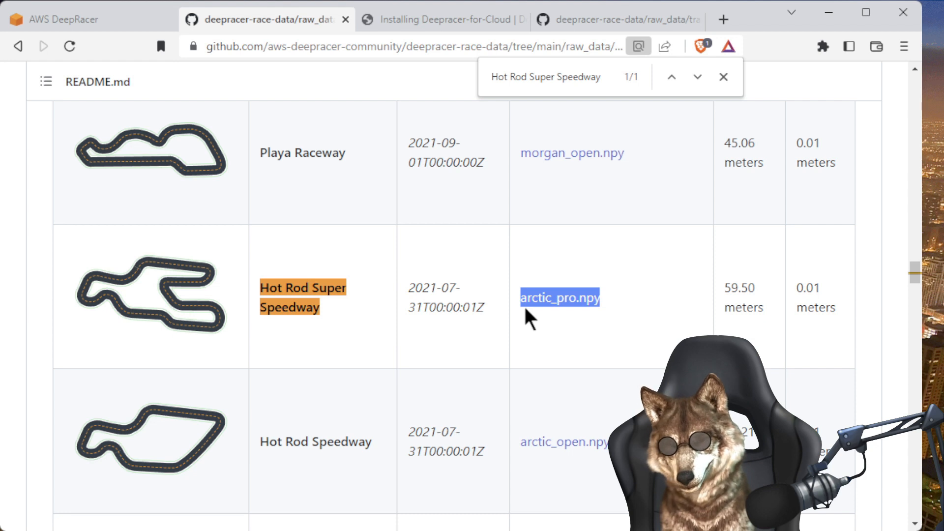
{"action": "left_click", "coordinate": [559, 297]}
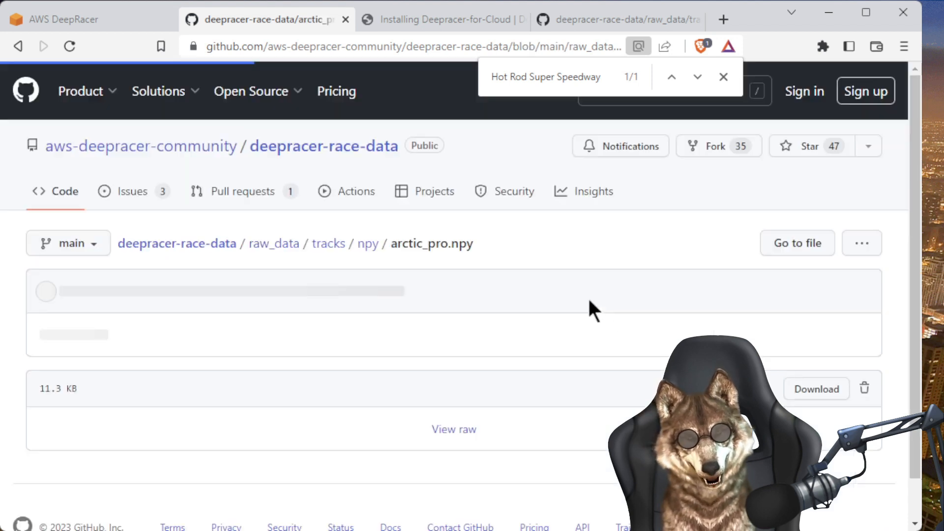